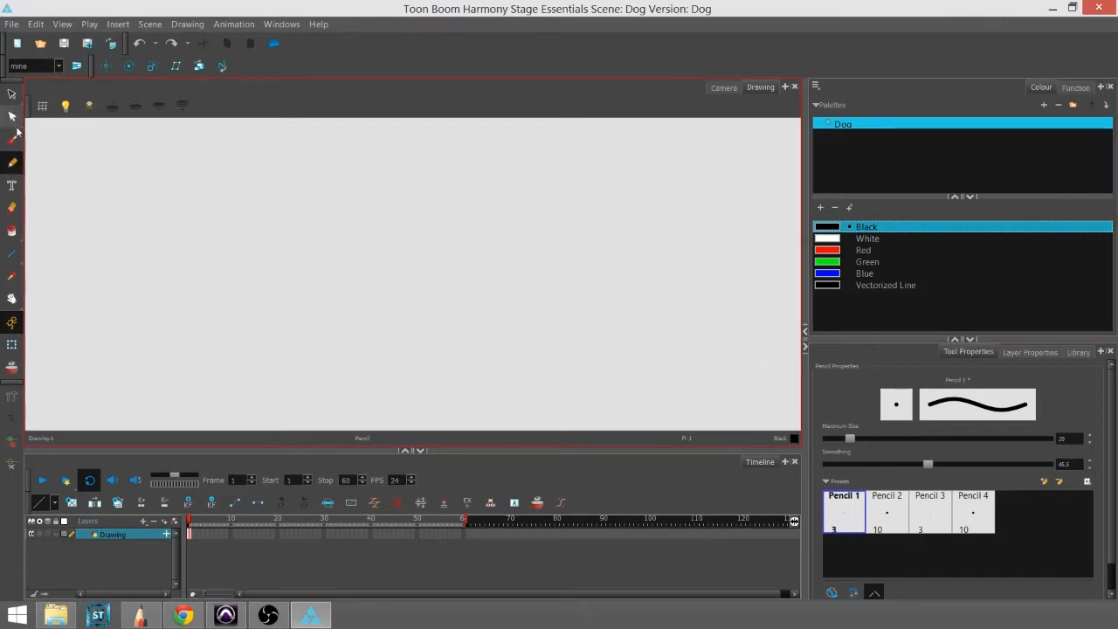
- Draw a long pencil line across the canvas and drag its points into a low sagging curve
drag(175, 223, 586, 222)
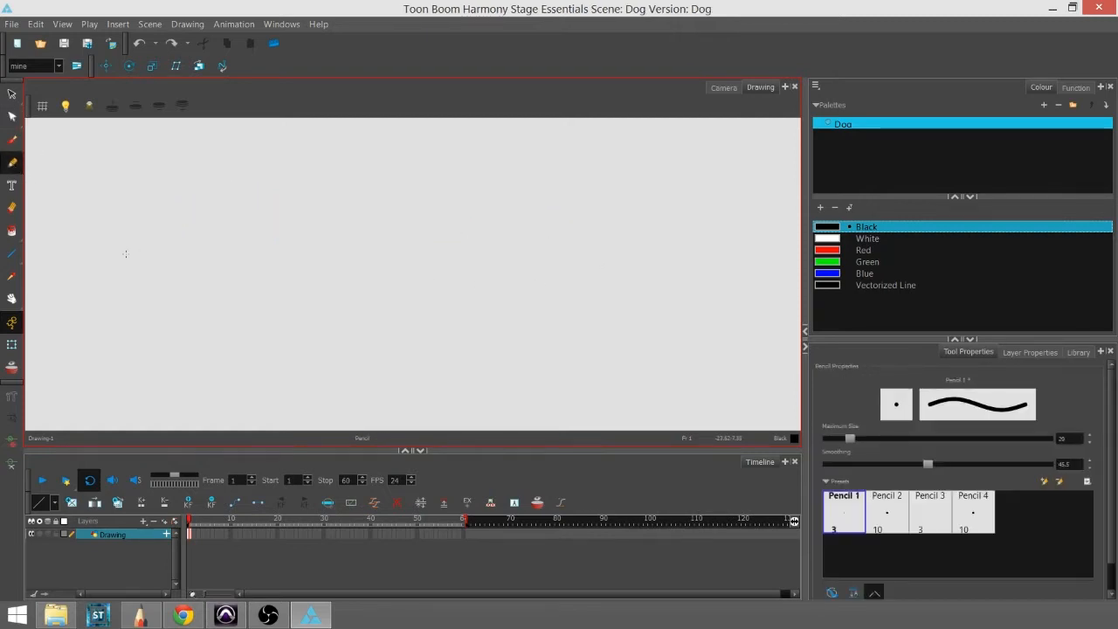
drag(106, 264, 658, 275)
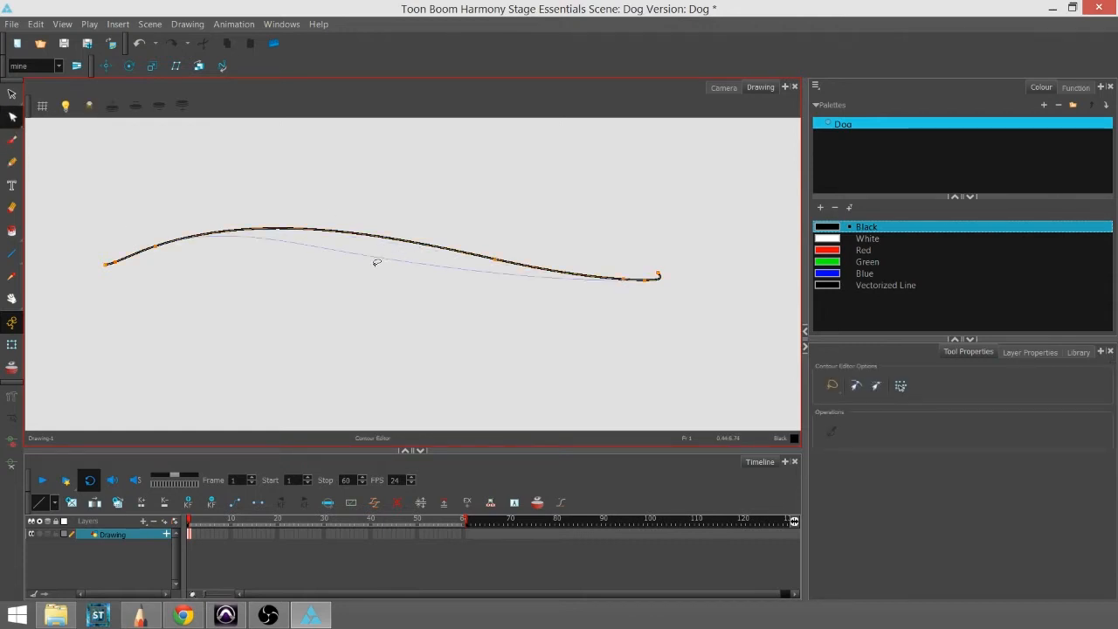
drag(376, 262, 415, 171)
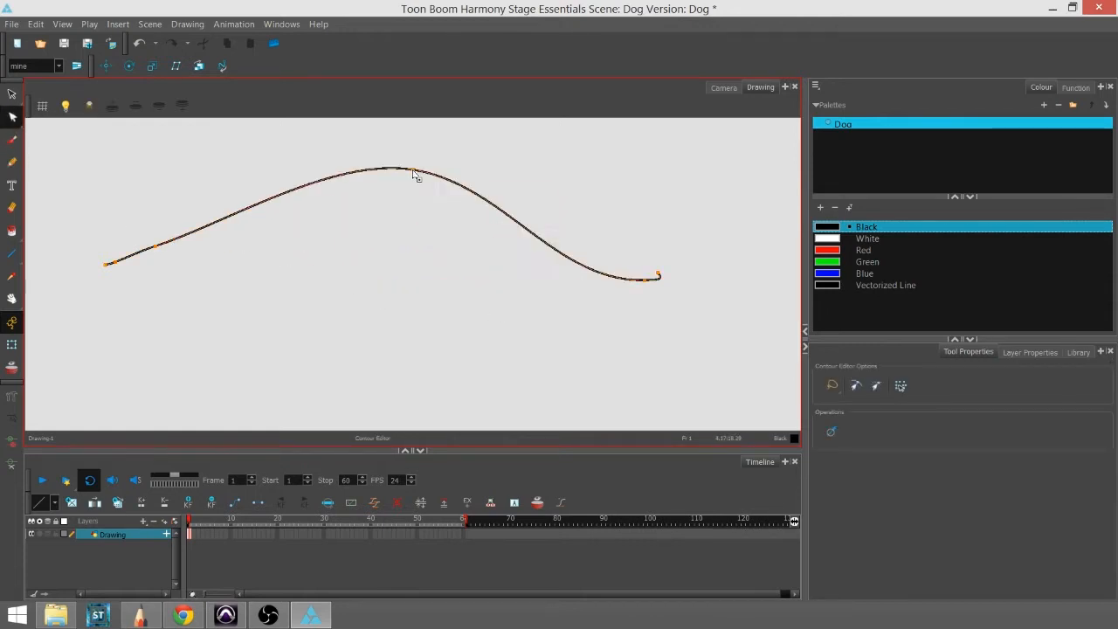
drag(410, 170, 393, 257)
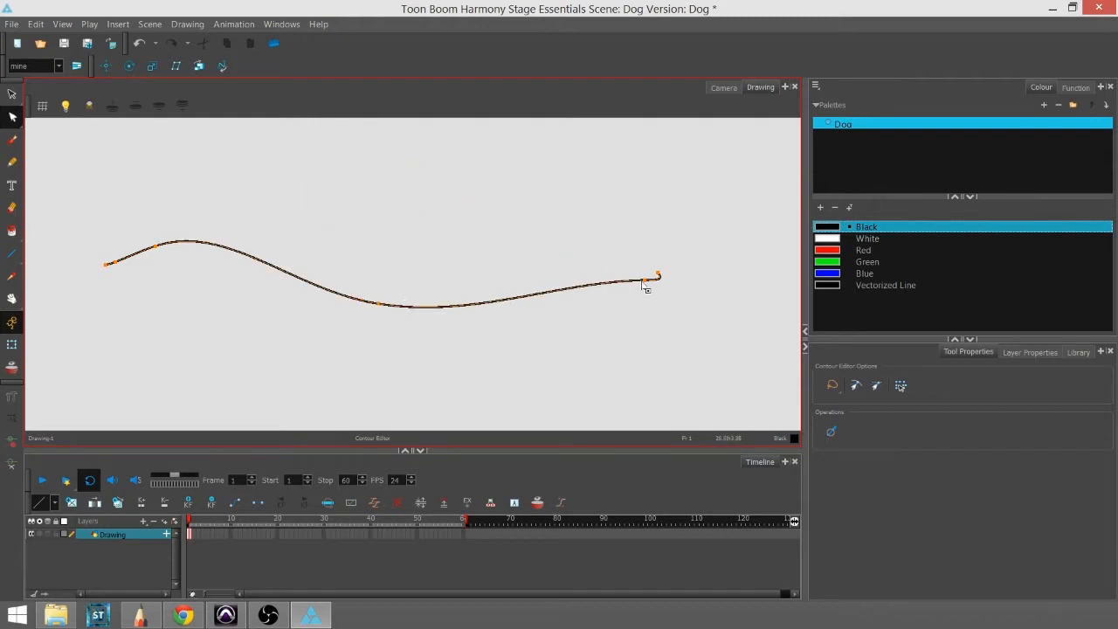
drag(658, 278, 599, 317)
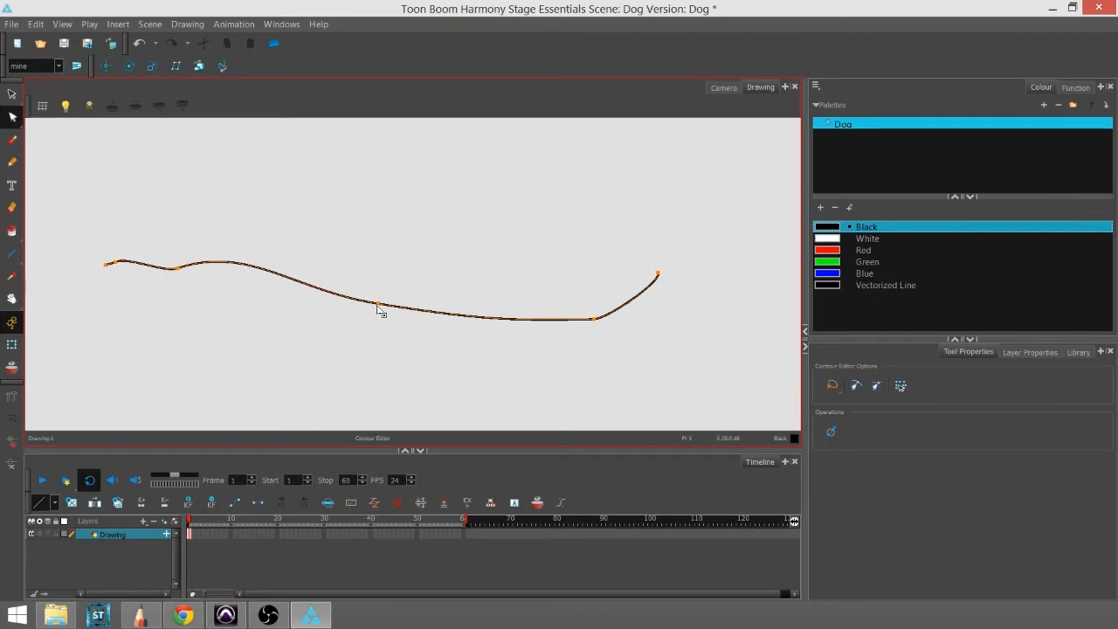
click(380, 308)
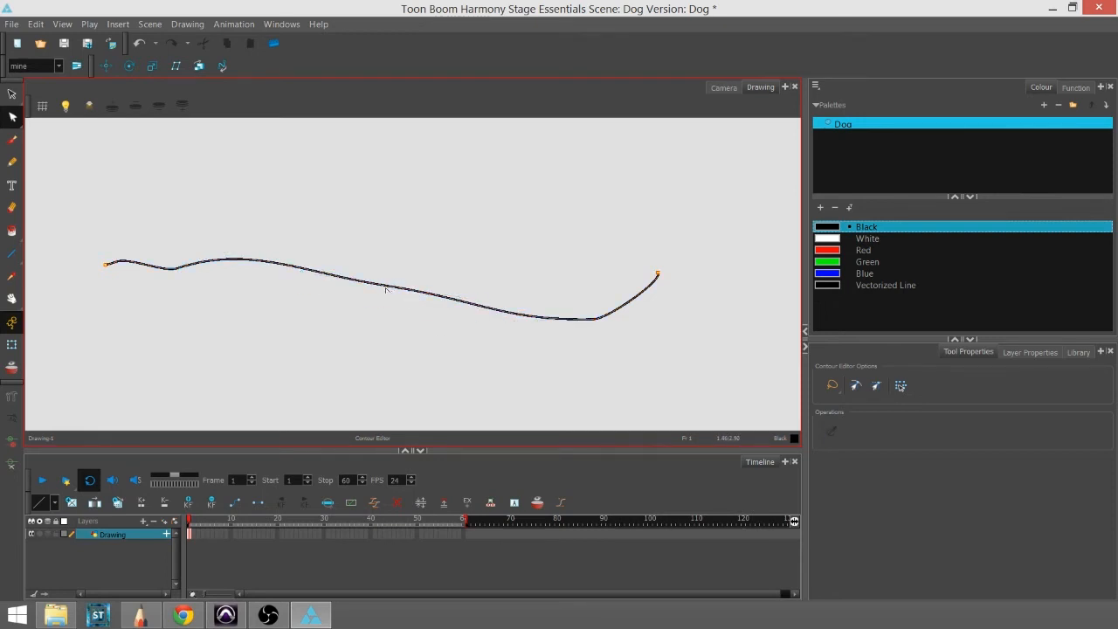
click(386, 289)
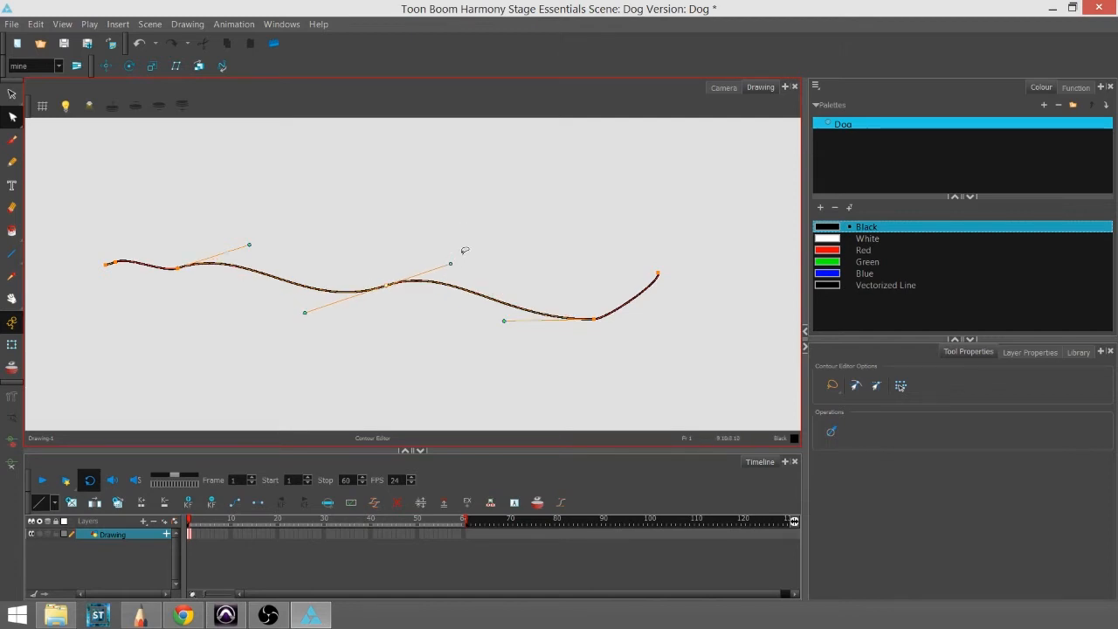
- Drag the mid-line Bezier handles into a sharp bump, then undo those handle adjustments
drag(450, 264, 435, 360)
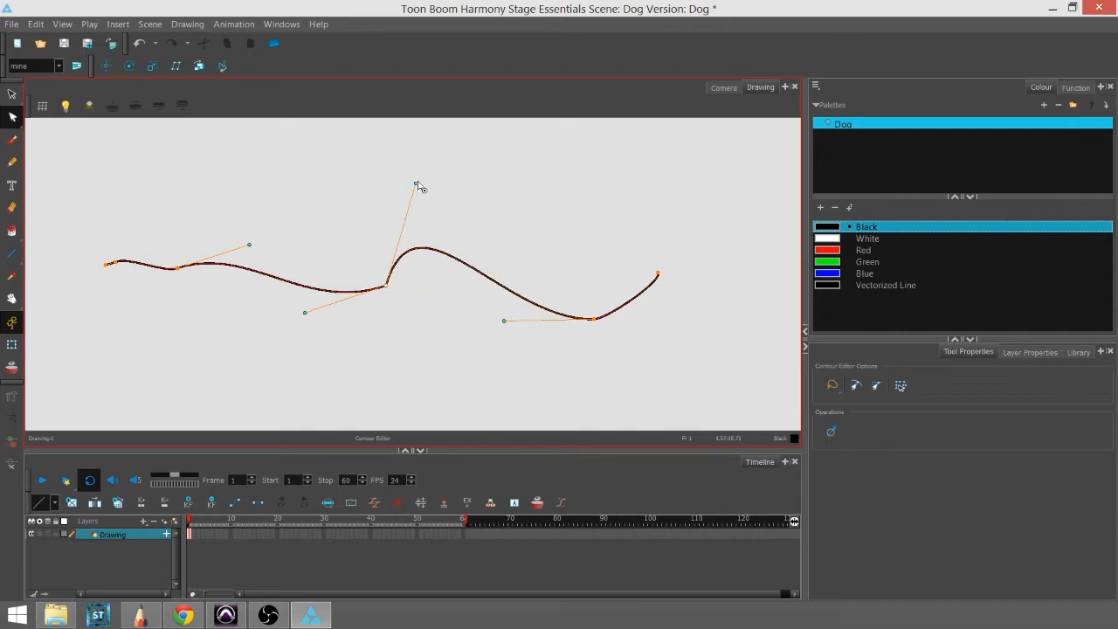
drag(417, 183, 453, 225)
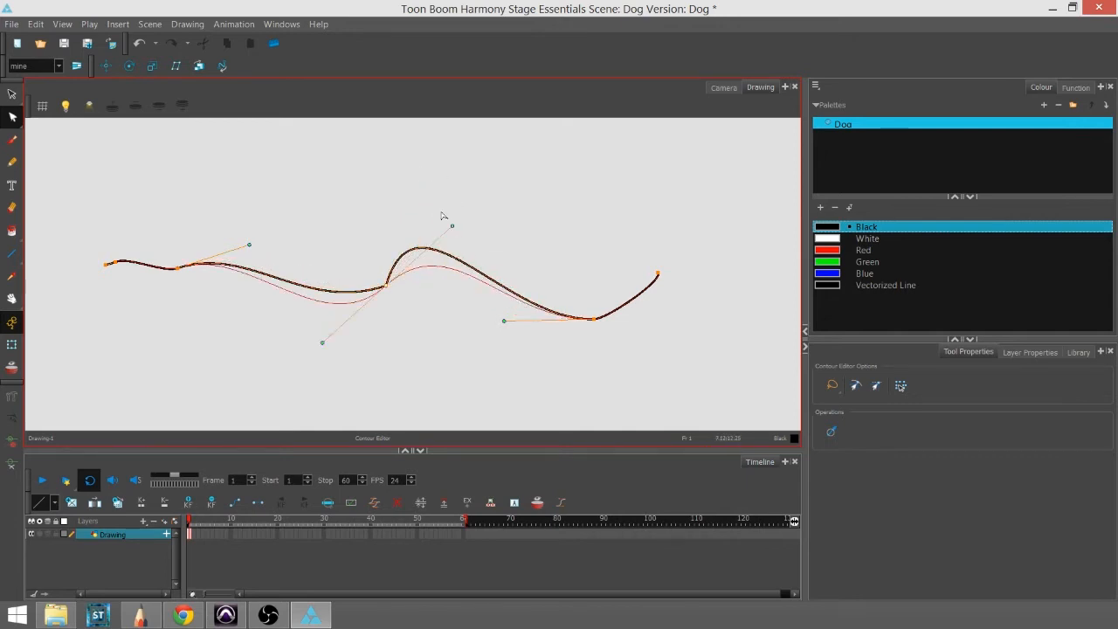
drag(451, 225, 460, 259)
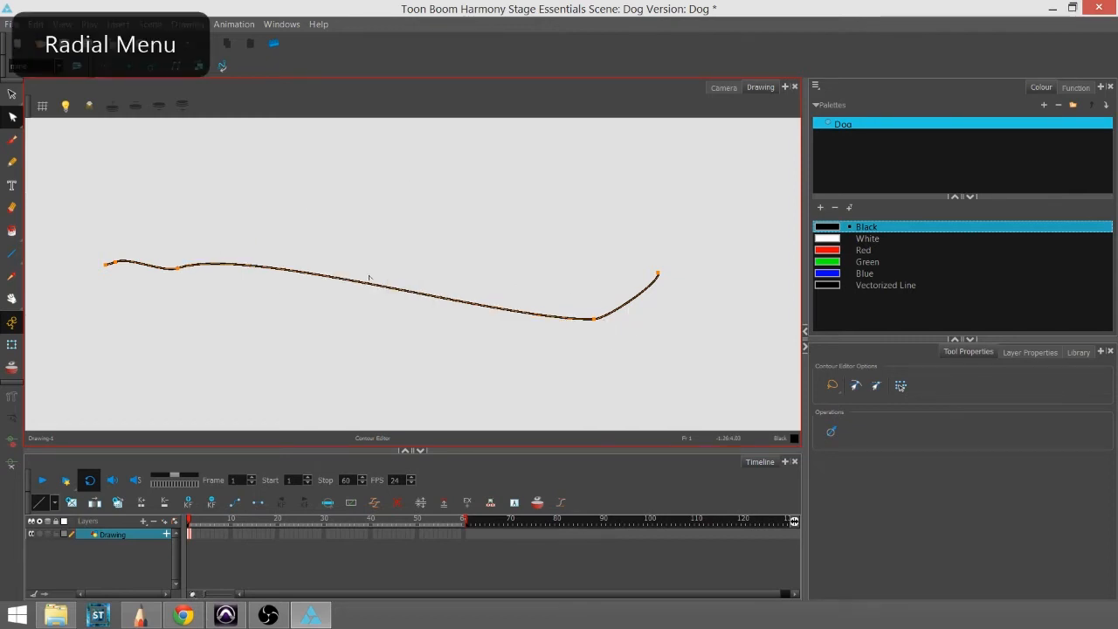
click(12, 116)
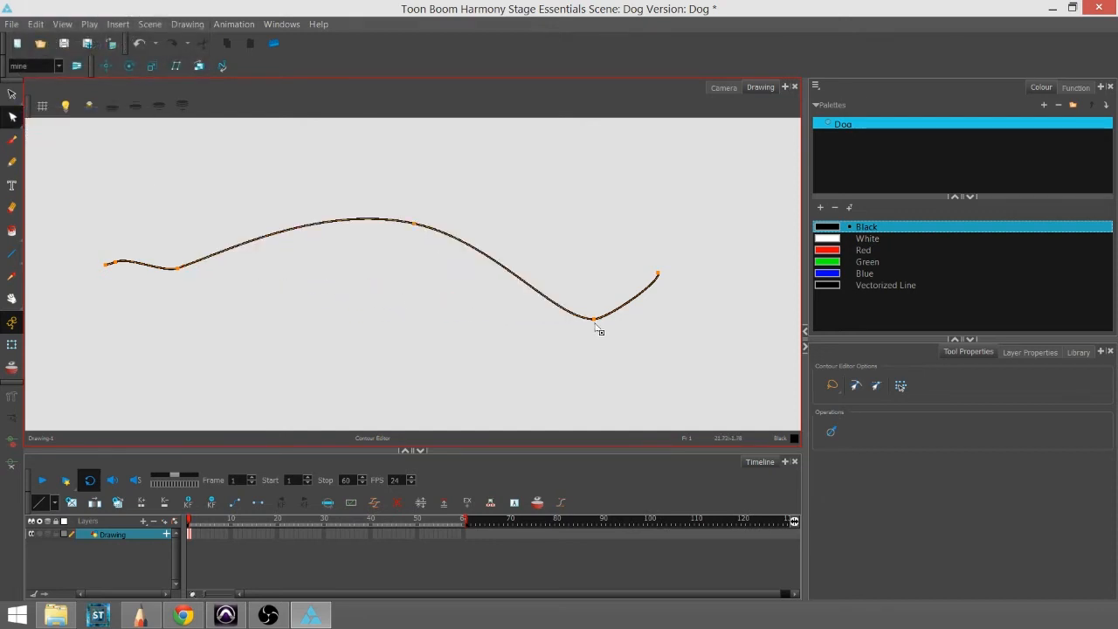
- Flatten the dip, lift the right section into a peak, and extend the right end downward
drag(594, 319, 594, 232)
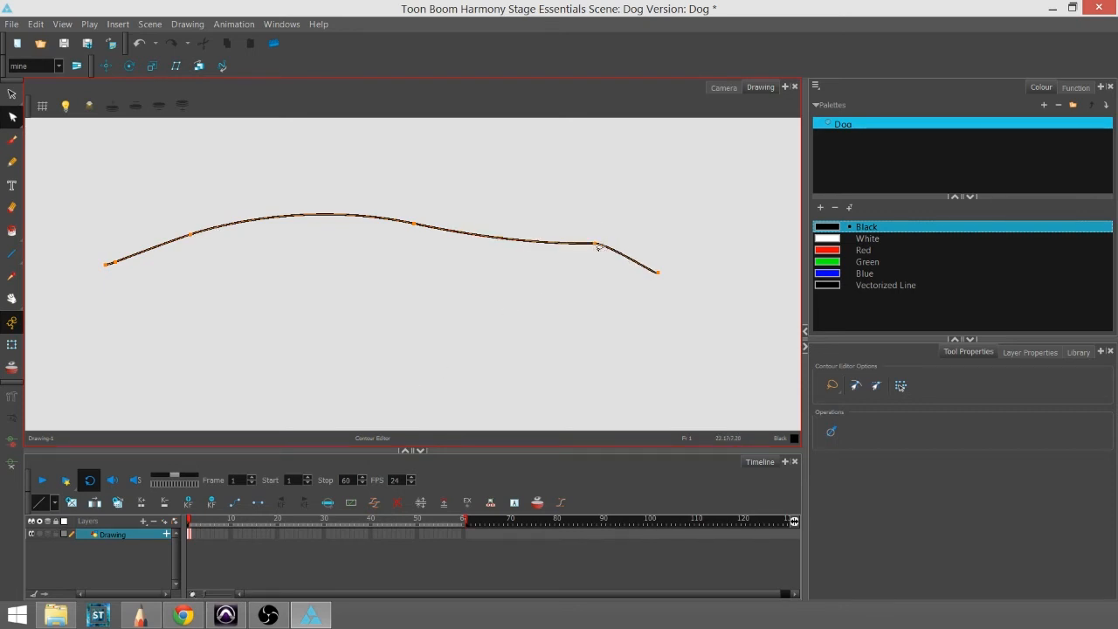
drag(599, 245, 627, 247)
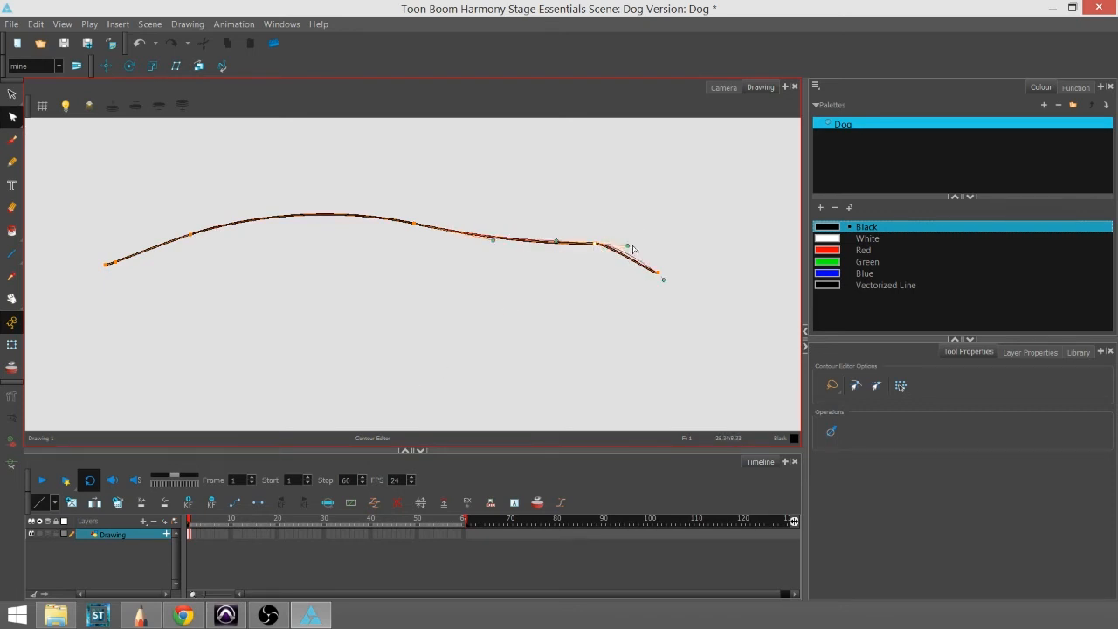
drag(628, 245, 608, 236)
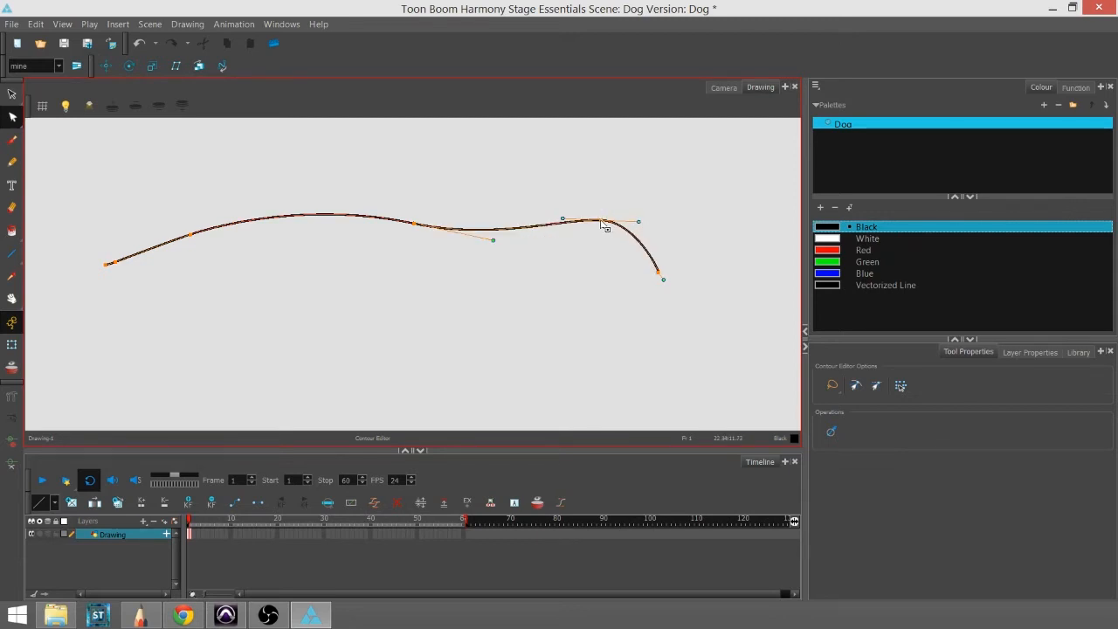
drag(602, 221, 599, 210)
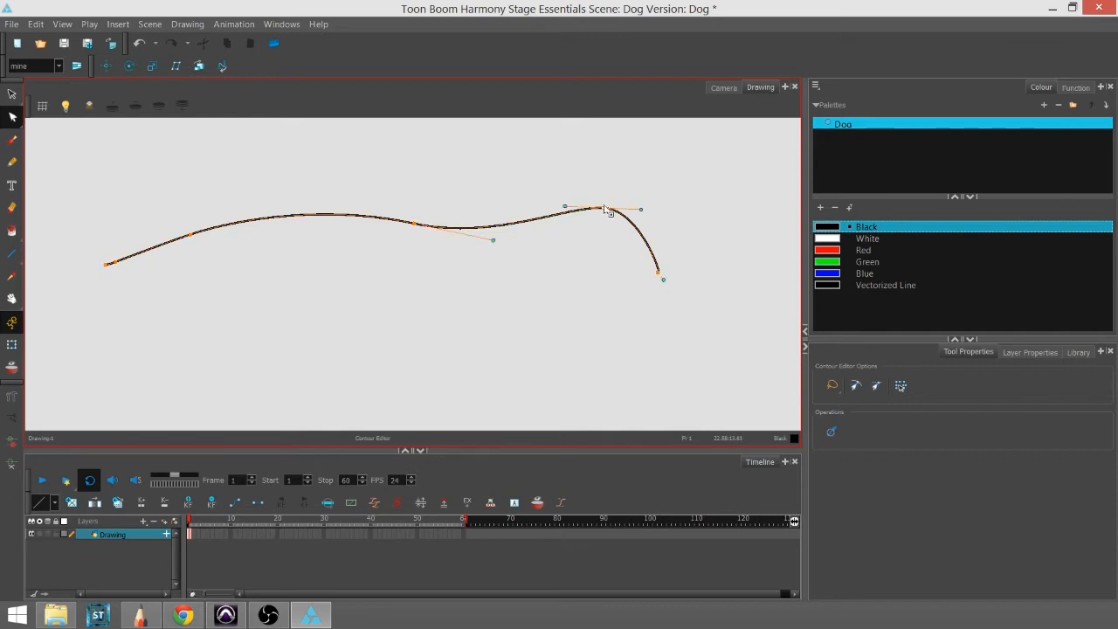
drag(602, 209, 603, 203)
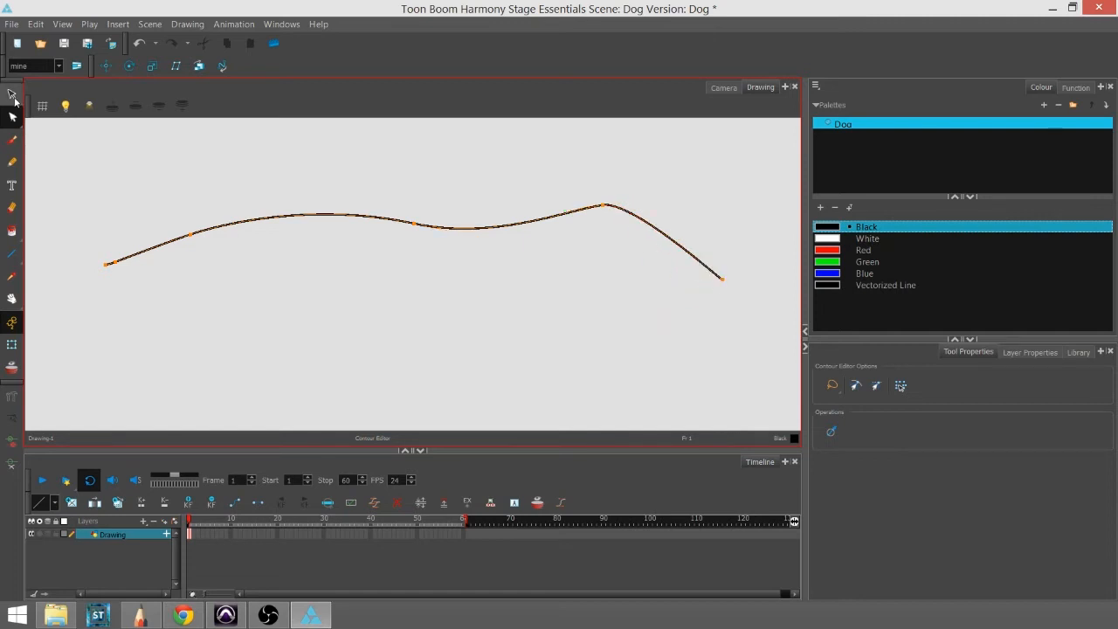
- Select the whole stroke and raise its Pencil Selection Size to a heavy thickness
click(12, 95)
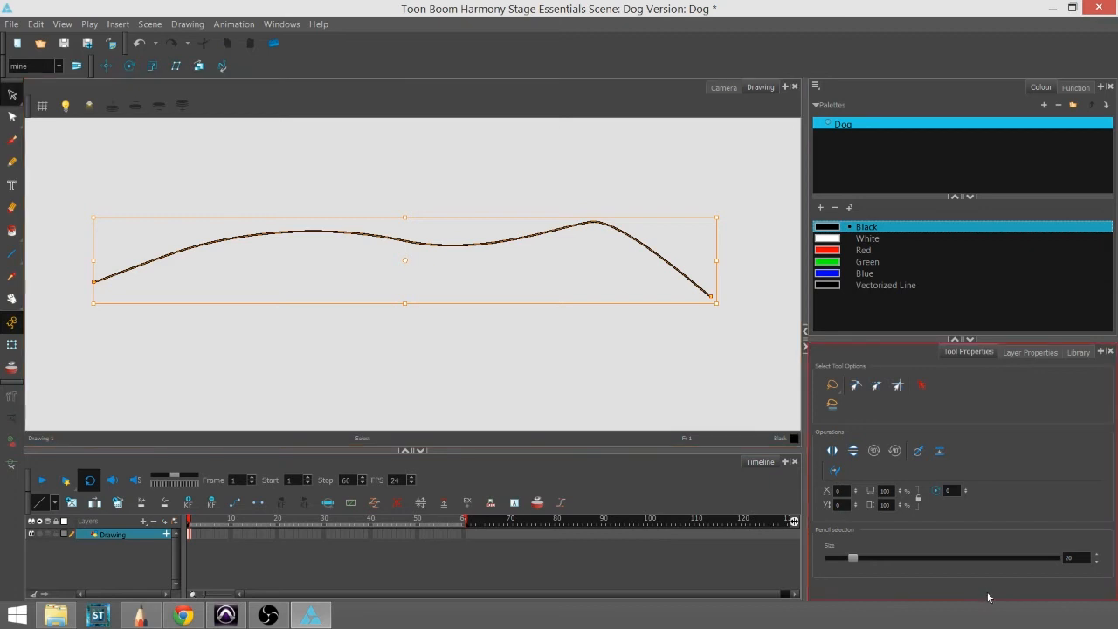
mouse_move(854, 561)
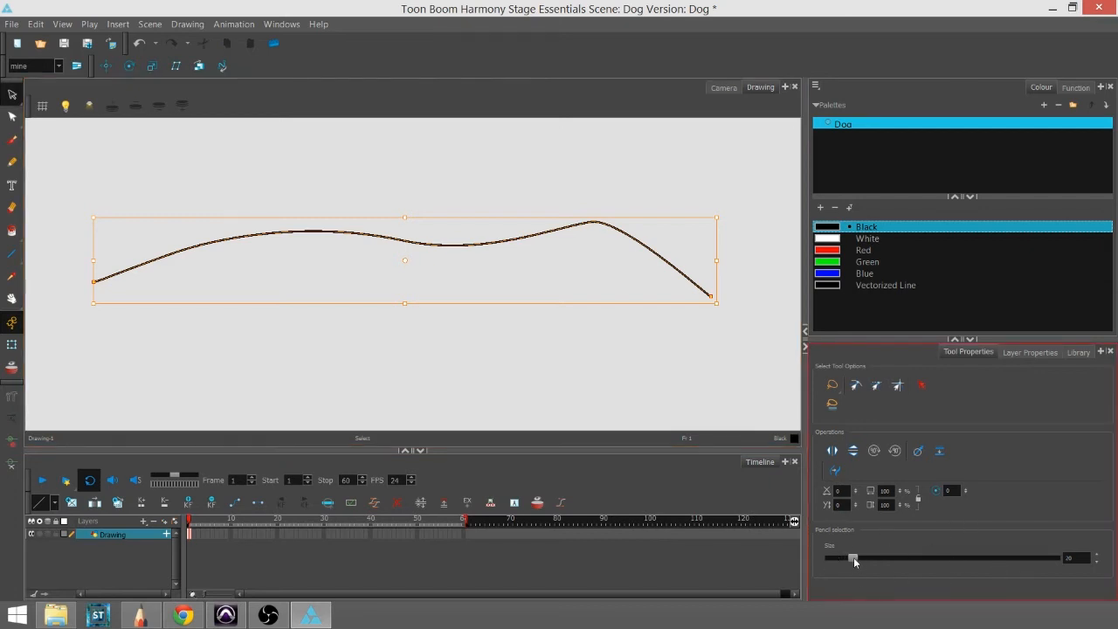
drag(855, 557, 980, 558)
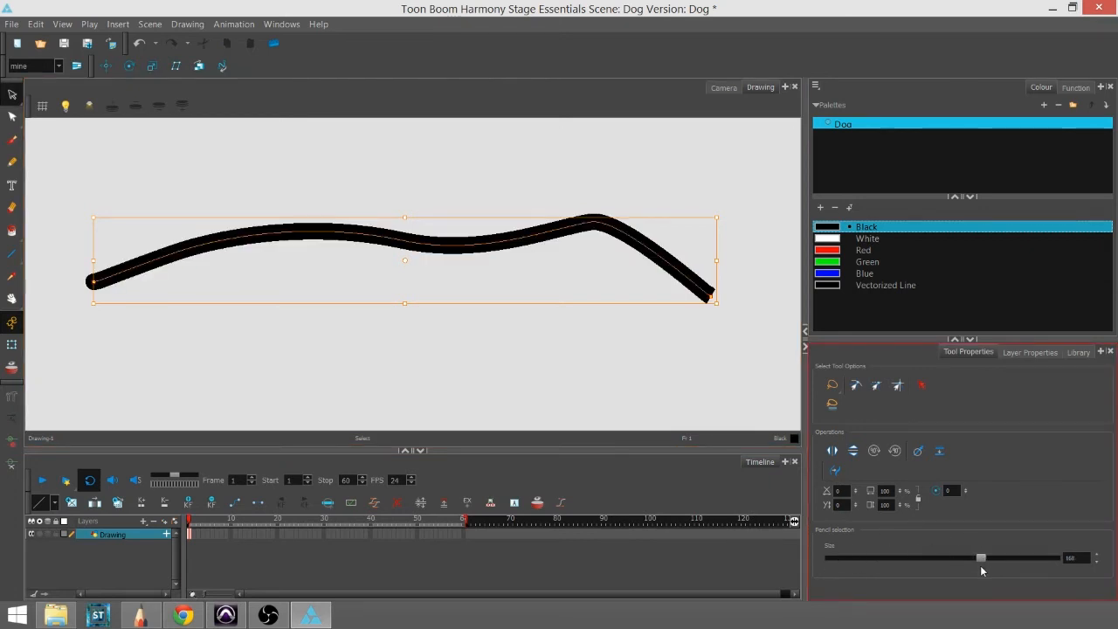
drag(980, 557, 834, 557)
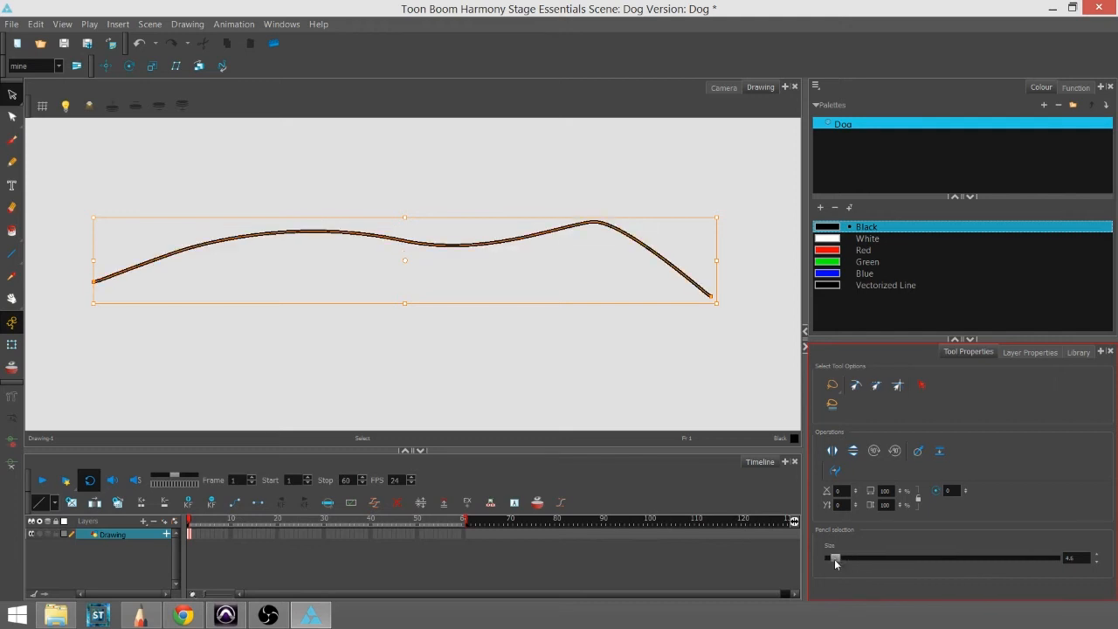
drag(834, 558, 941, 557)
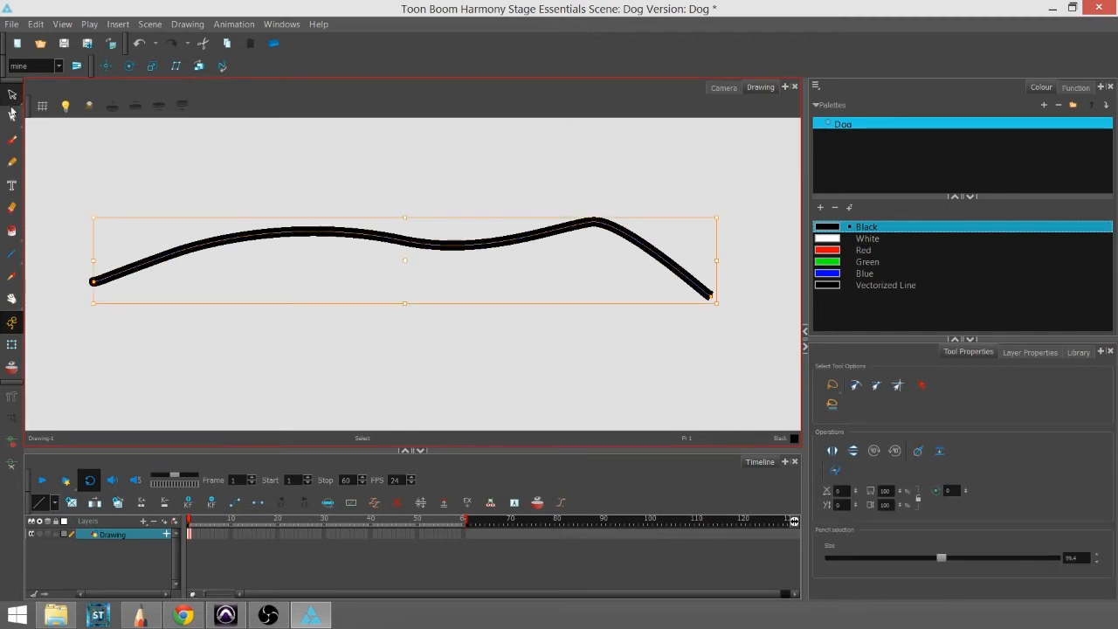
click(13, 112)
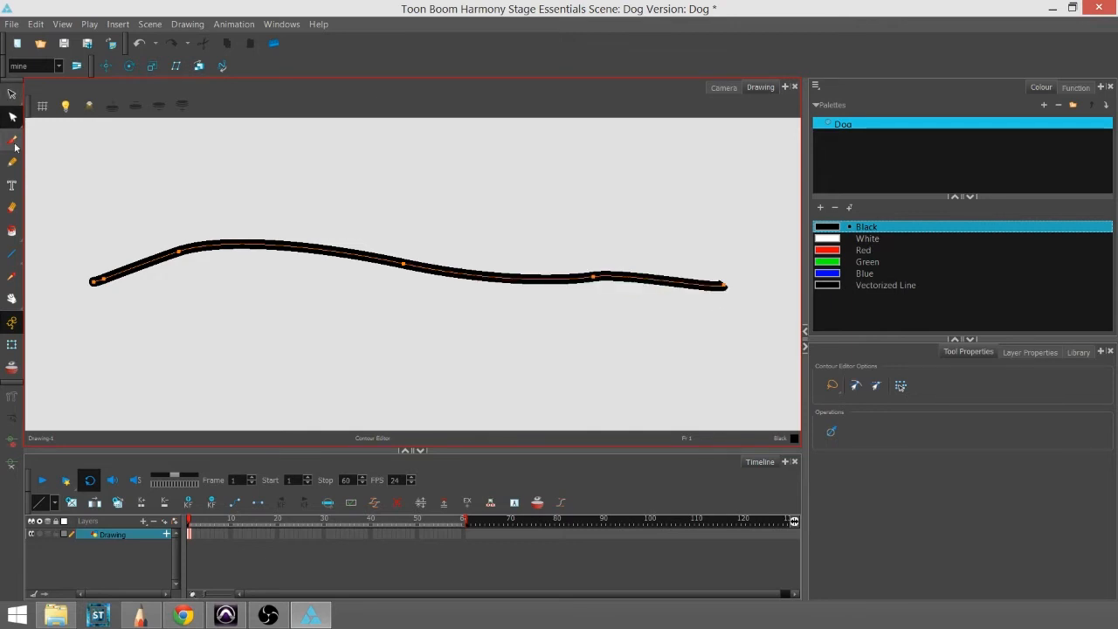
- Lower the pencil size, raise Smoothing to about 74.5, and draw a test zigzag line
click(12, 162)
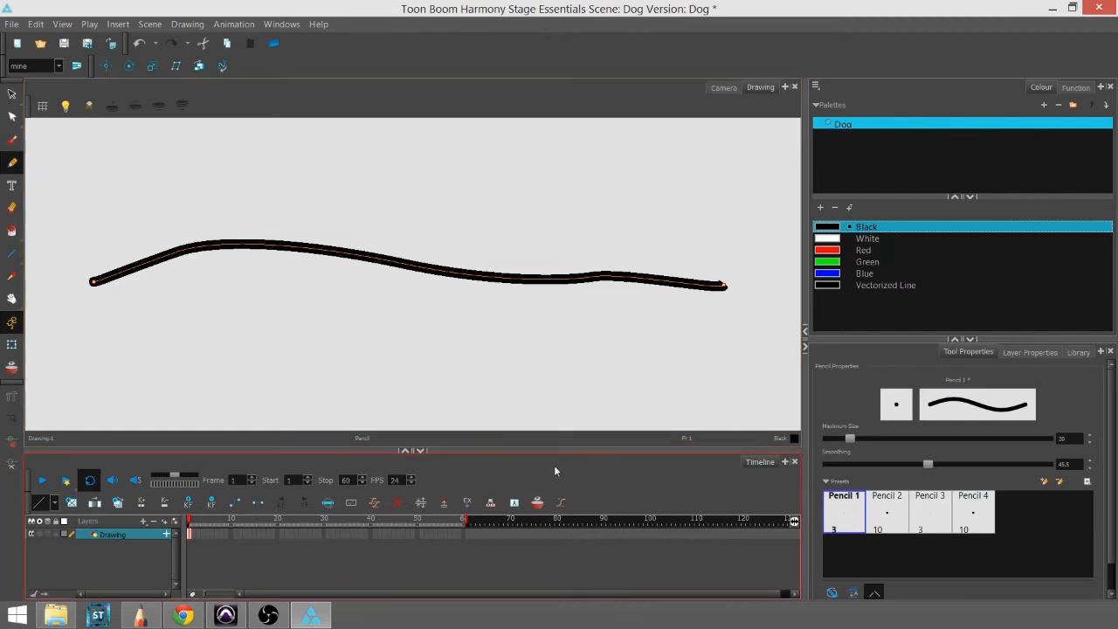
drag(929, 464, 861, 464)
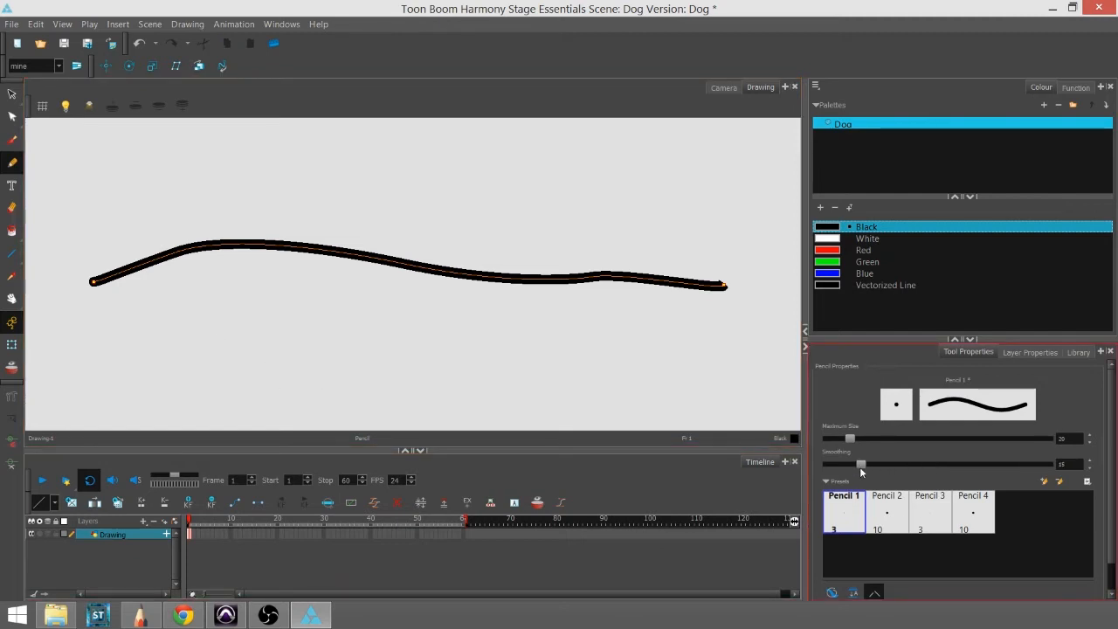
drag(861, 464, 841, 464)
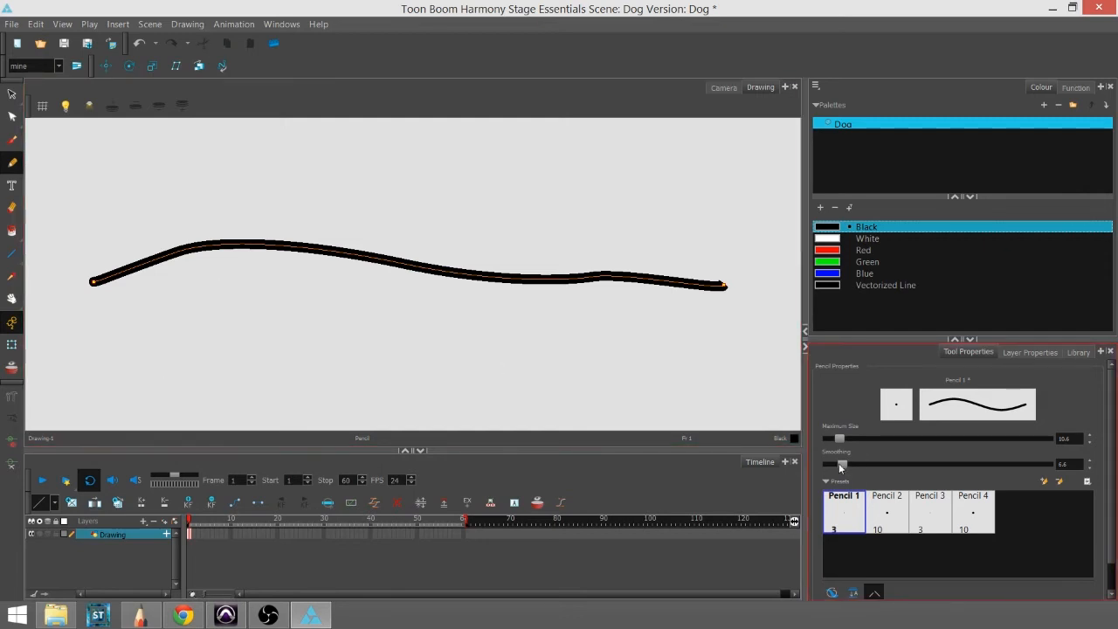
drag(190, 378, 232, 372)
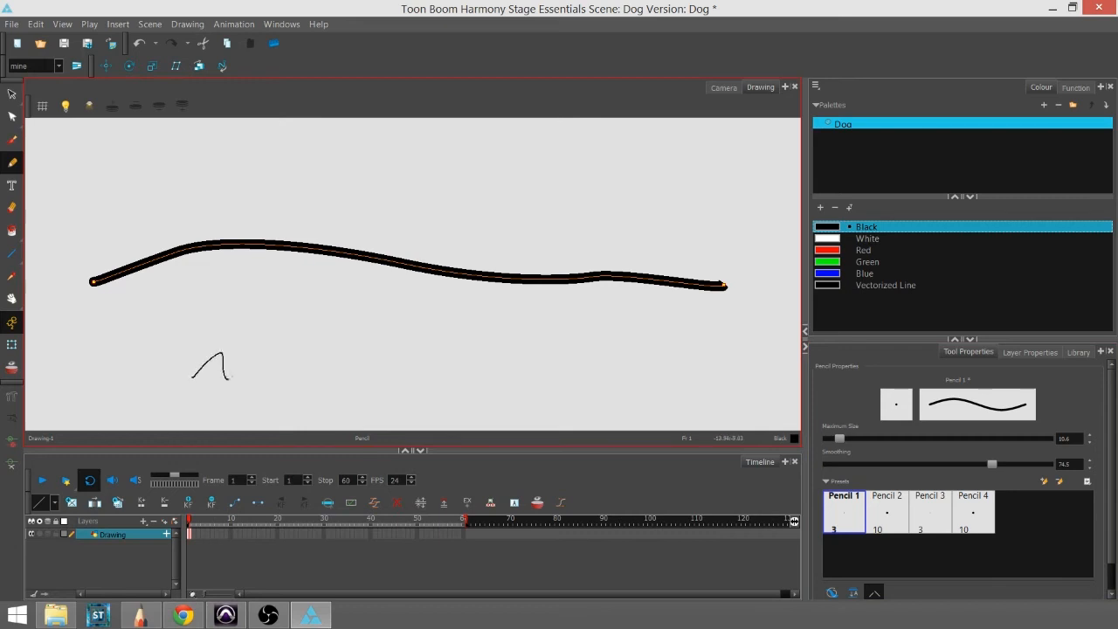
drag(192, 375, 393, 384)
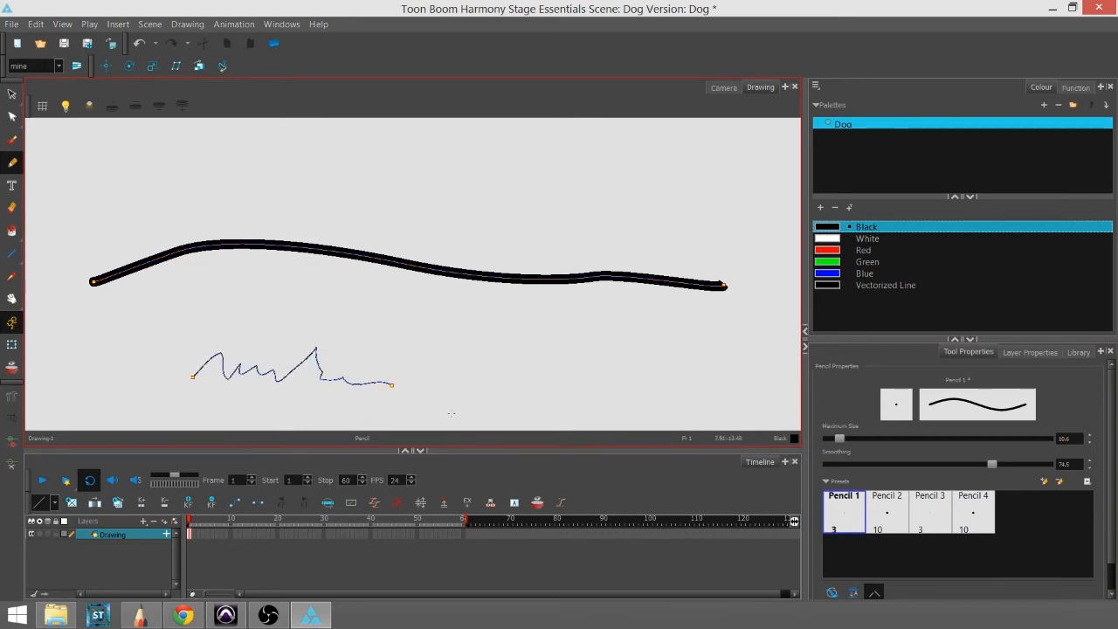
drag(325, 312, 391, 321)
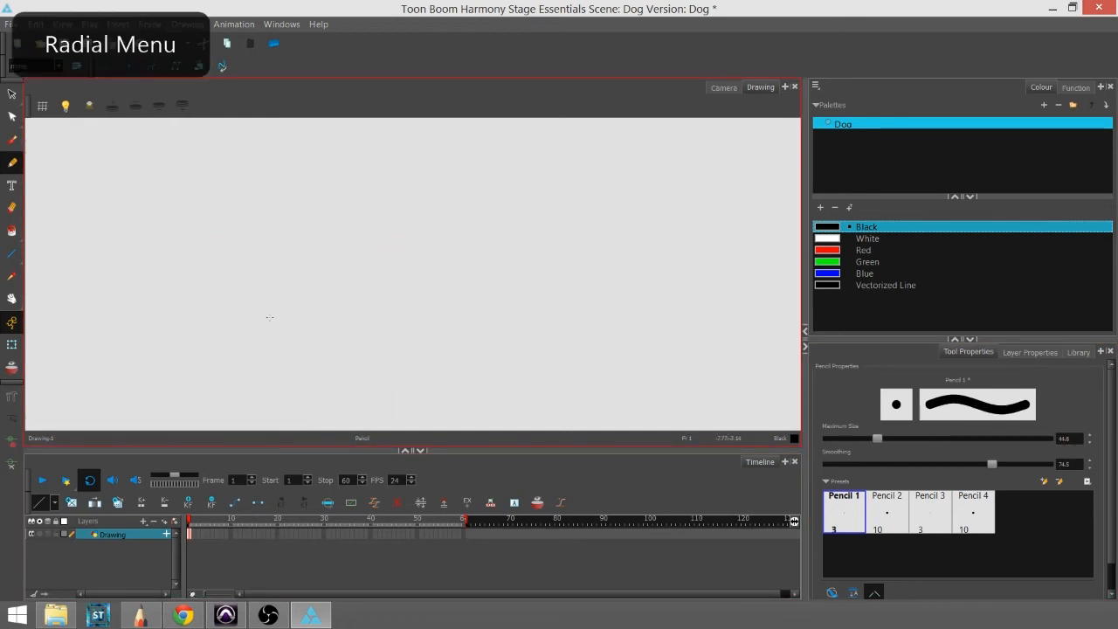
- Draw a thick wavy stroke that arches across the middle of the canvas
drag(235, 297, 280, 302)
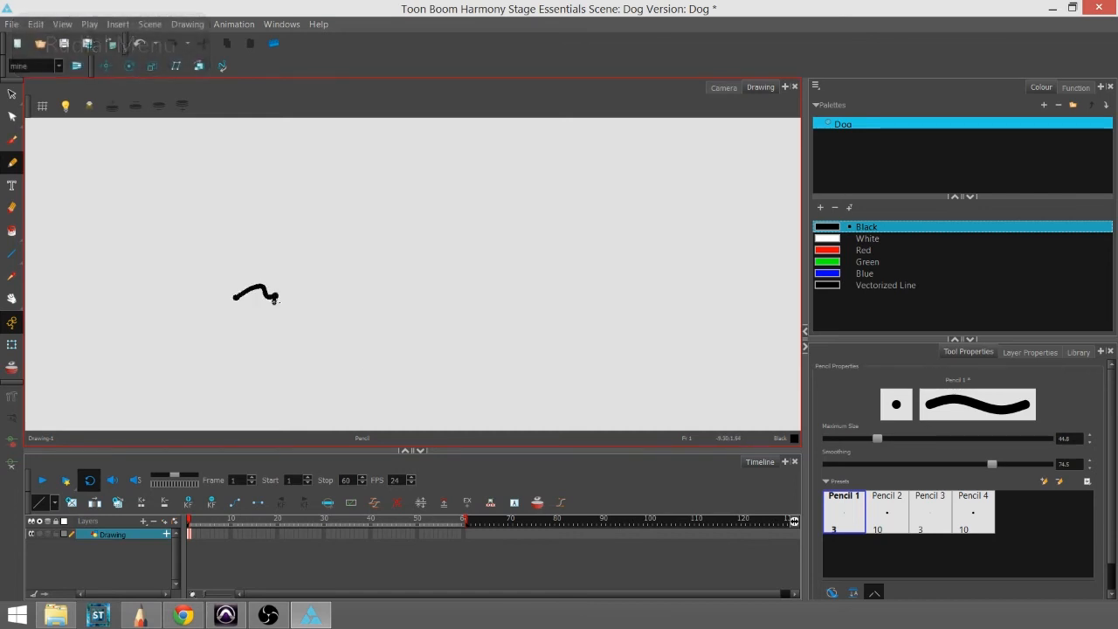
drag(279, 291, 496, 322)
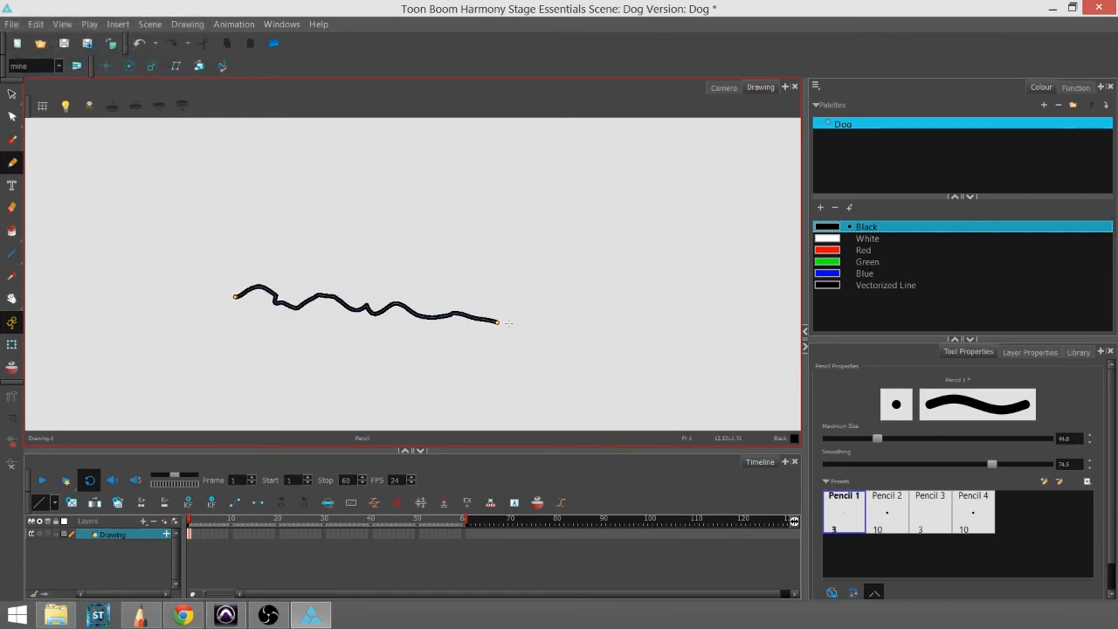
drag(992, 464, 869, 464)
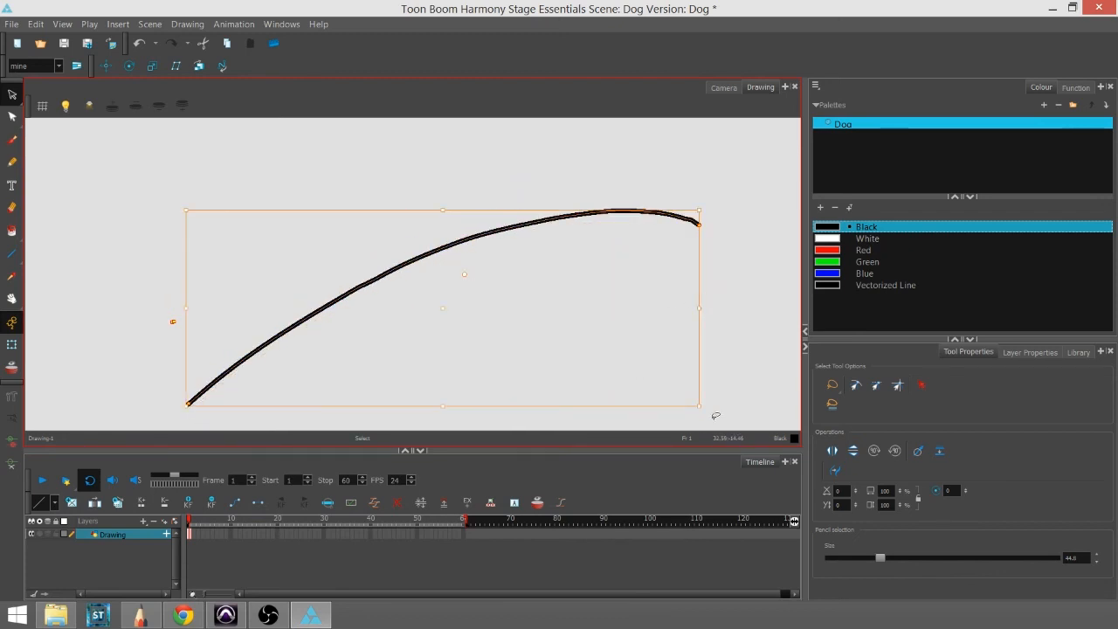
mouse_move(329, 155)
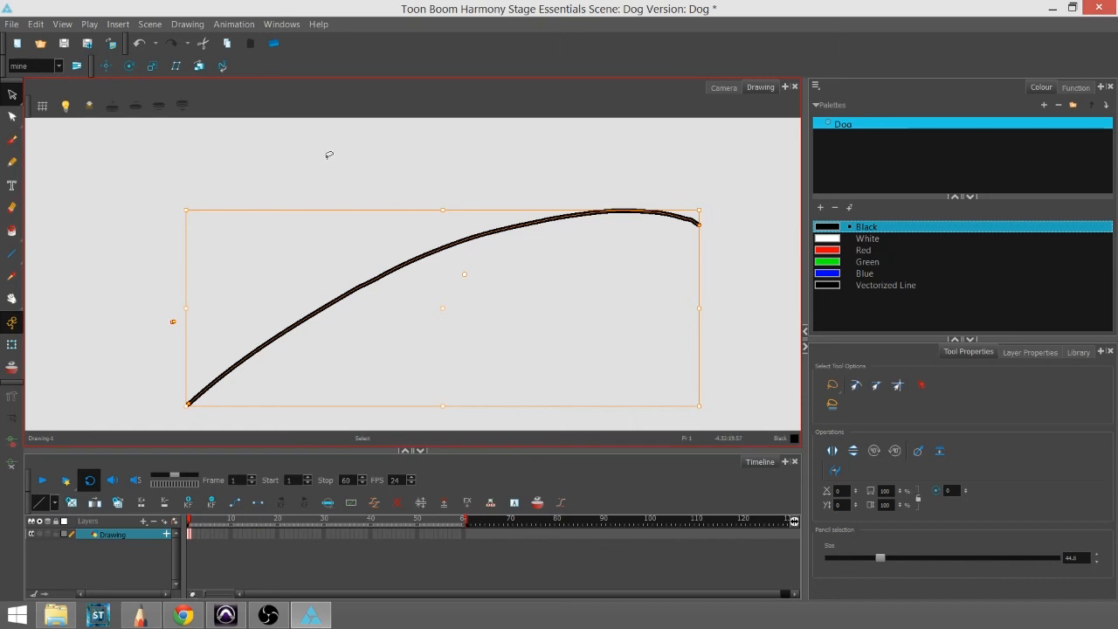
- Skew the arcing stroke narrower and steeper using a bounding box side handle
drag(443, 209, 452, 155)
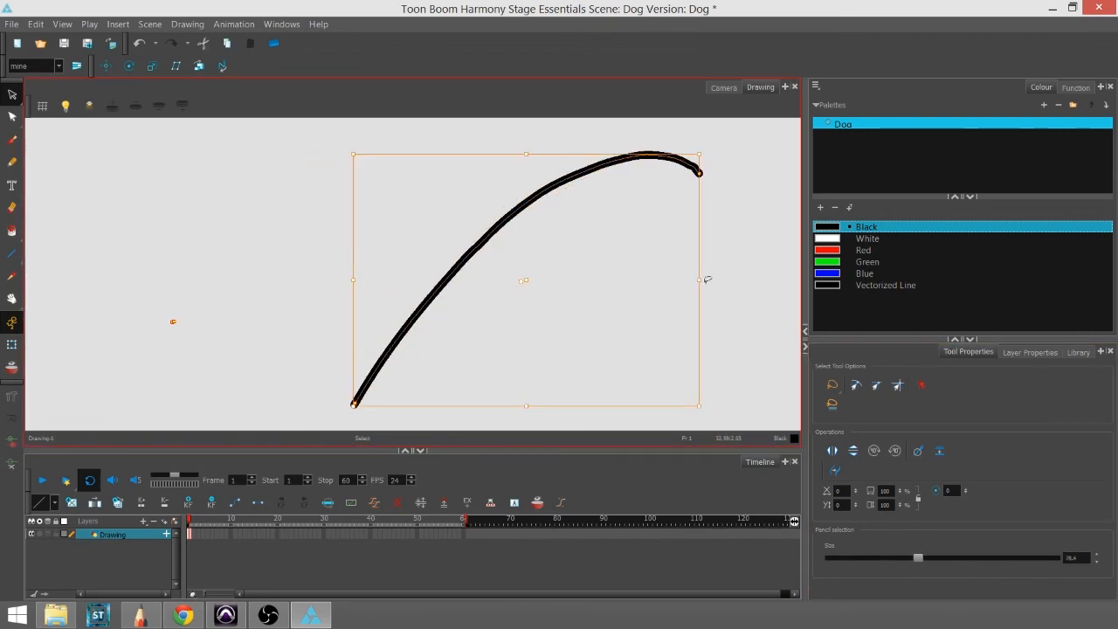
key(space)
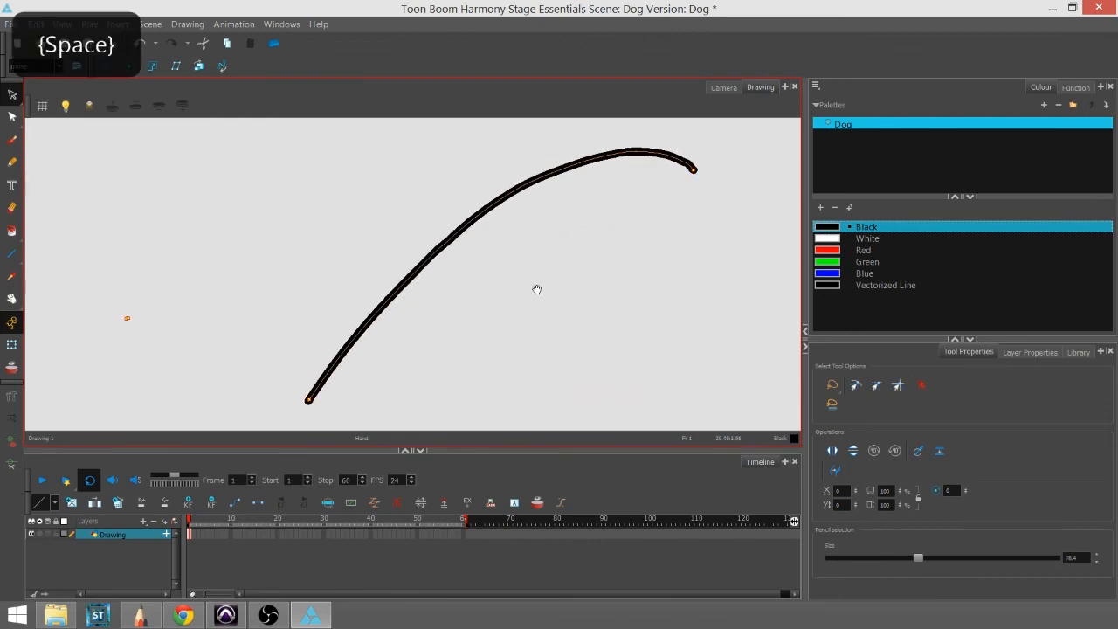